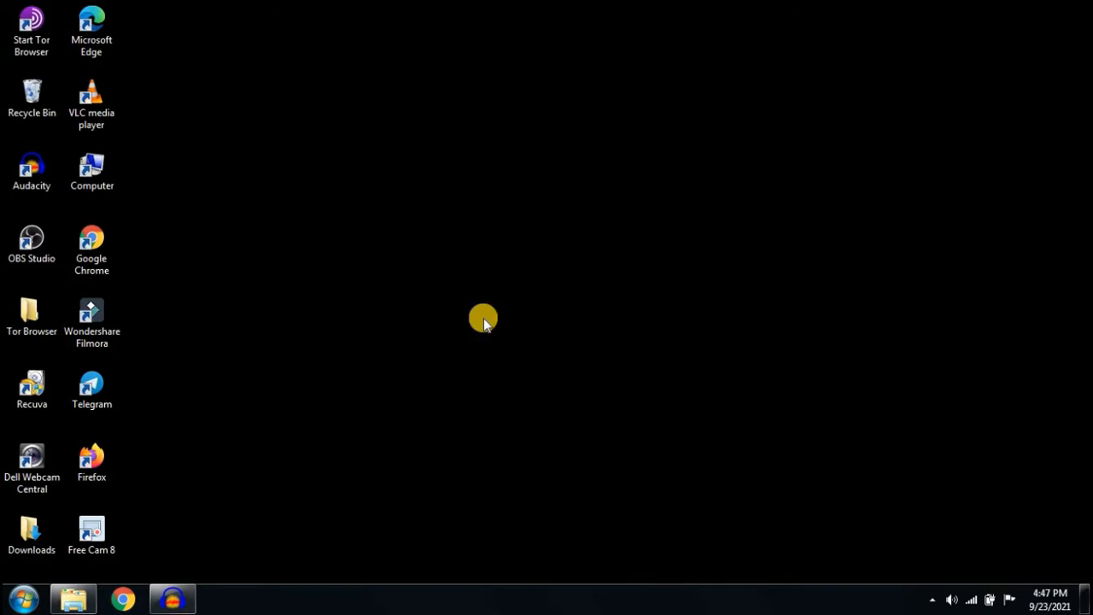
mouse_move(198, 539)
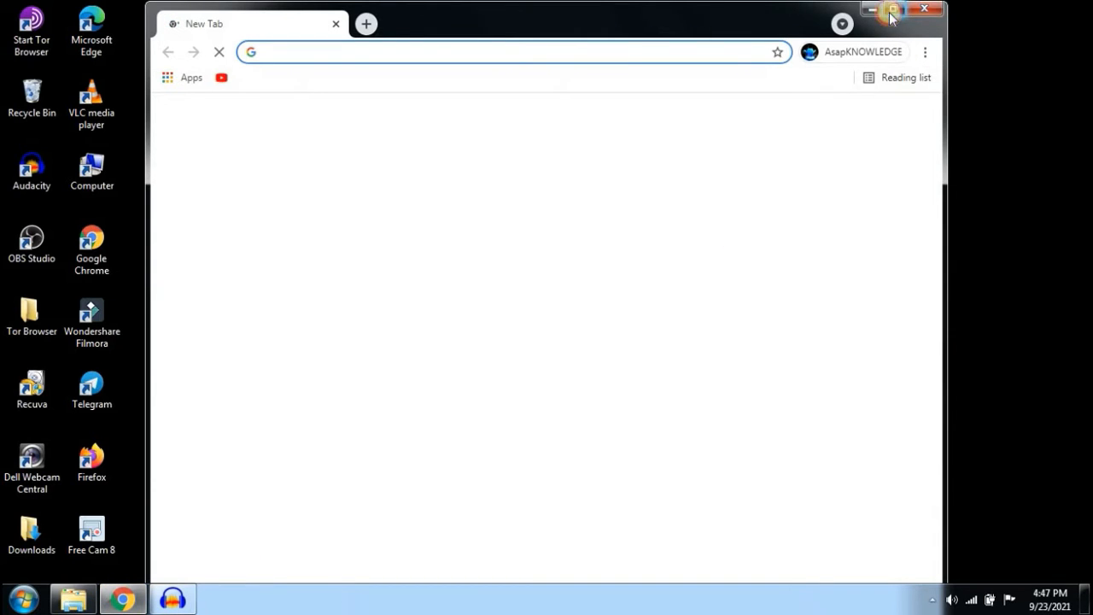
Step: Maximize Chrome and search Google for 'tiny jpg'
left_click(893, 9)
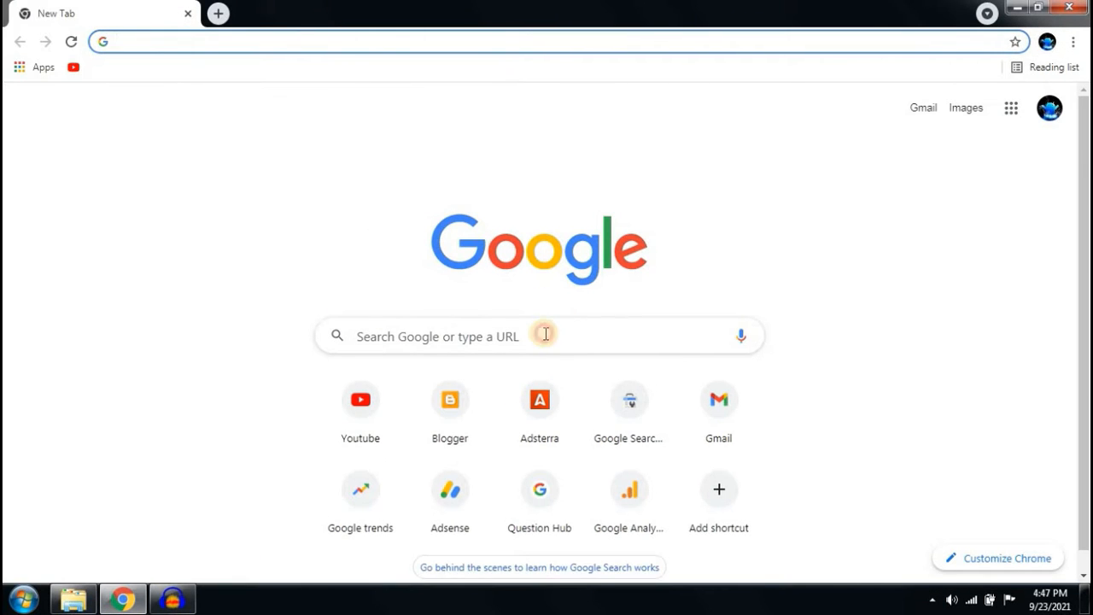
type("tiny jpg")
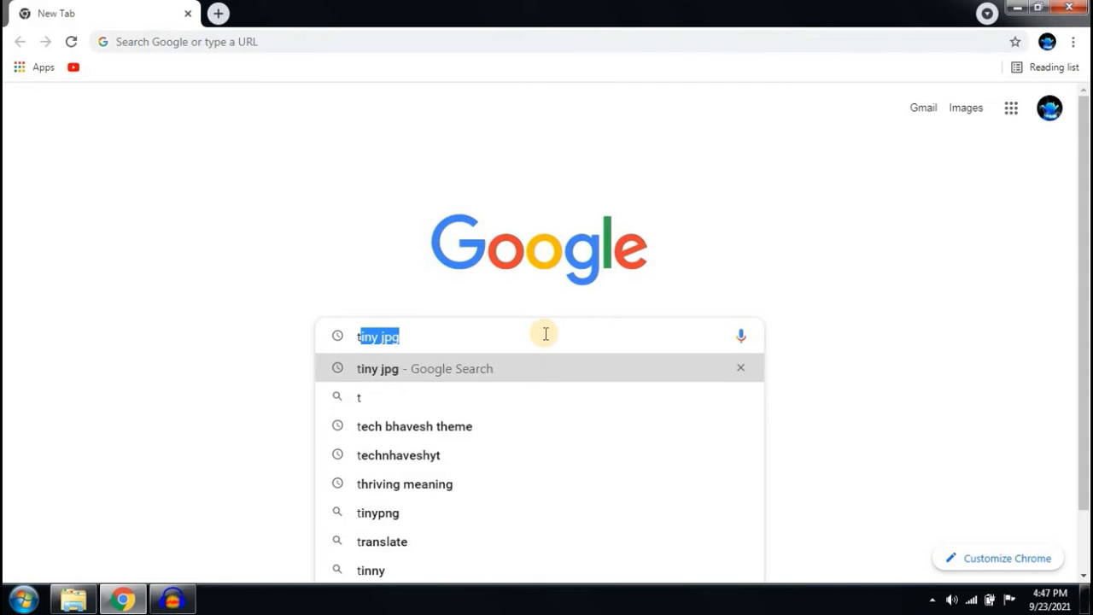
key("Return")
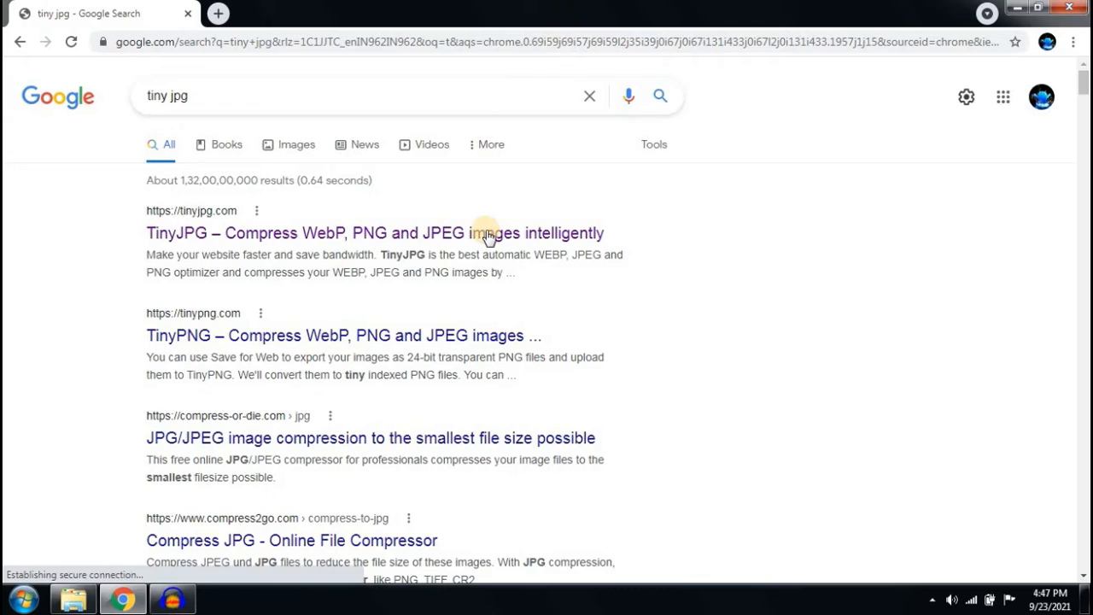
Step: Open the TinyJPG result and start uploading an image from the drop zone
left_click(375, 232)
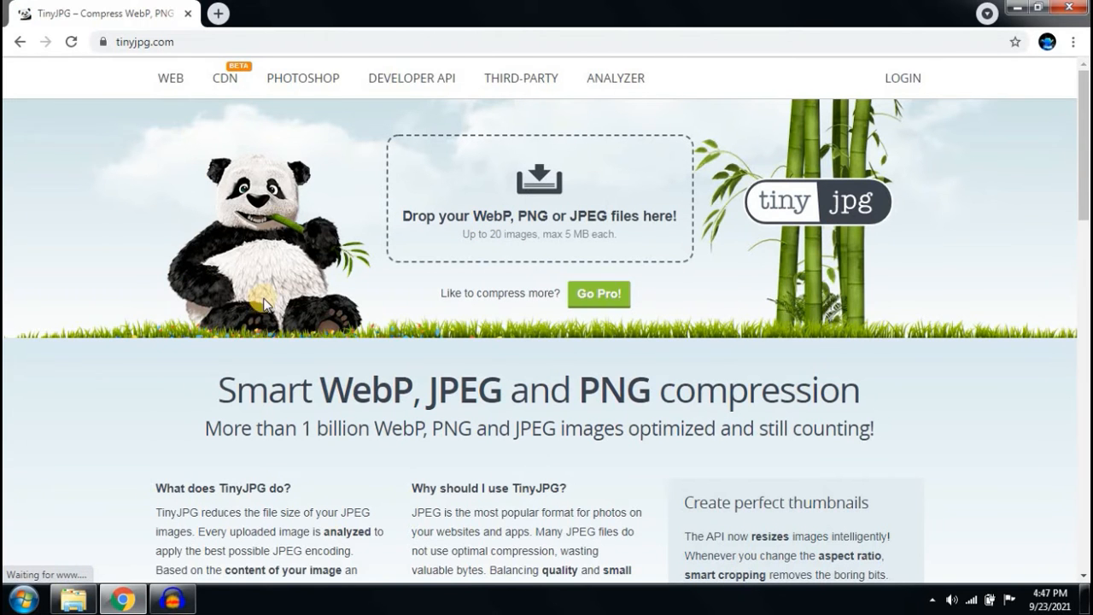
mouse_move(222, 196)
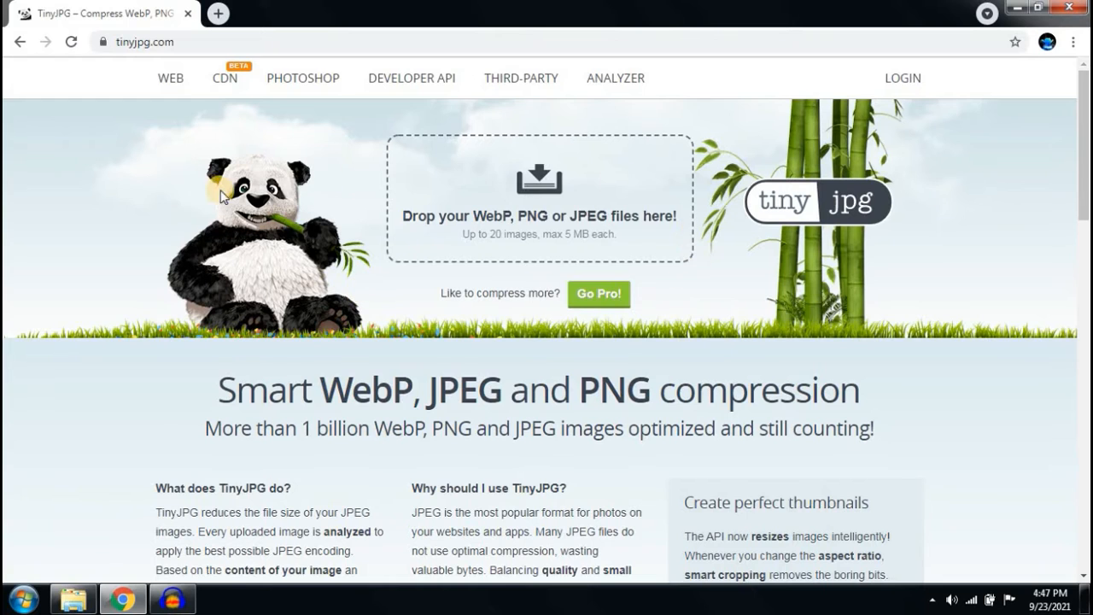
mouse_move(539, 179)
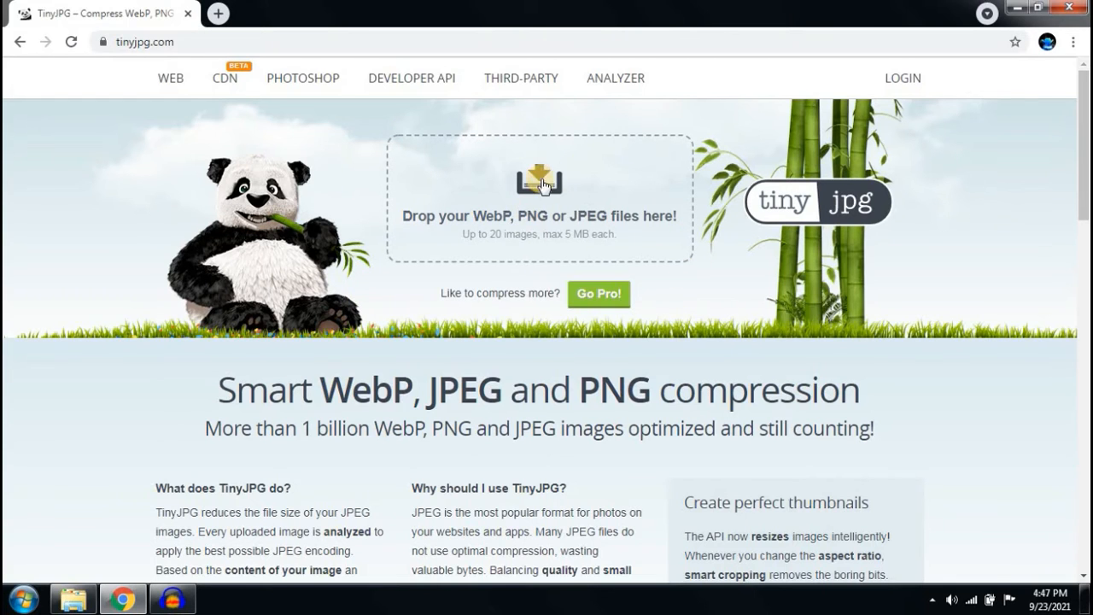
left_click(539, 196)
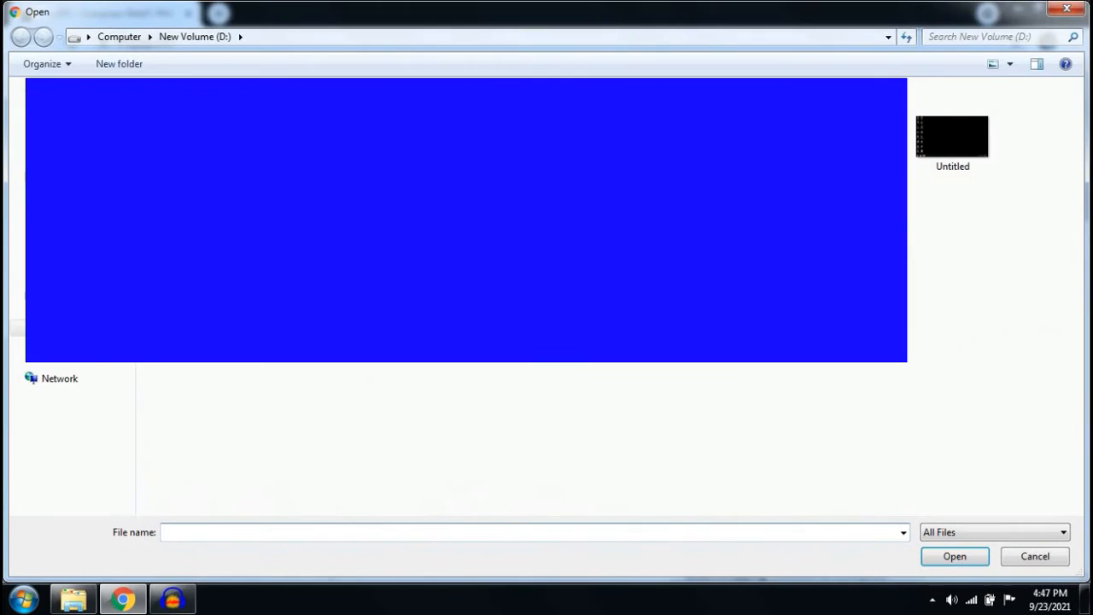
mouse_move(980, 145)
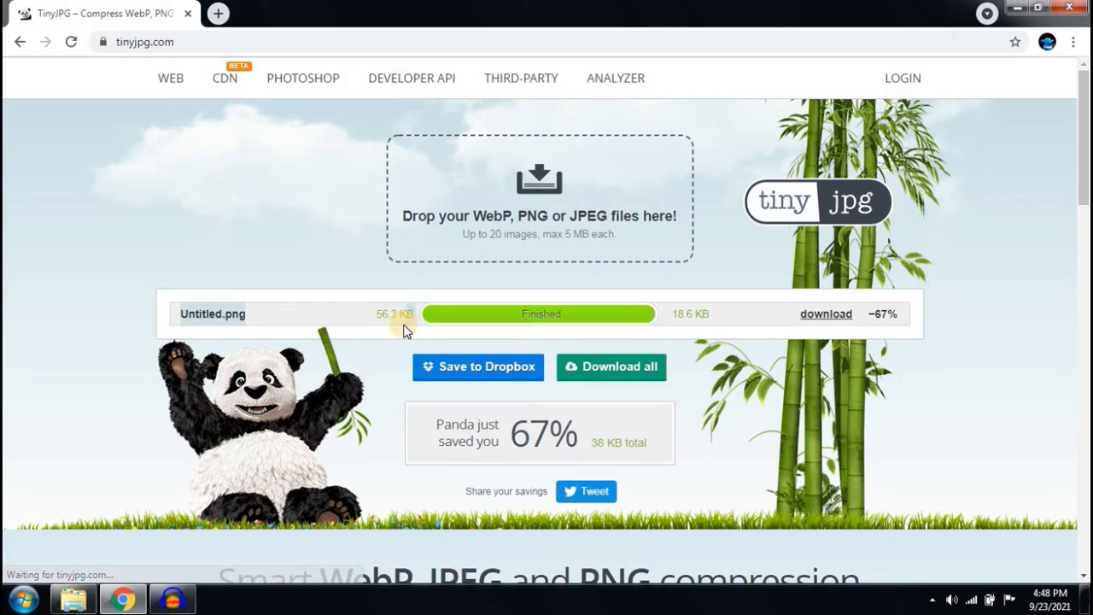
mouse_move(675, 320)
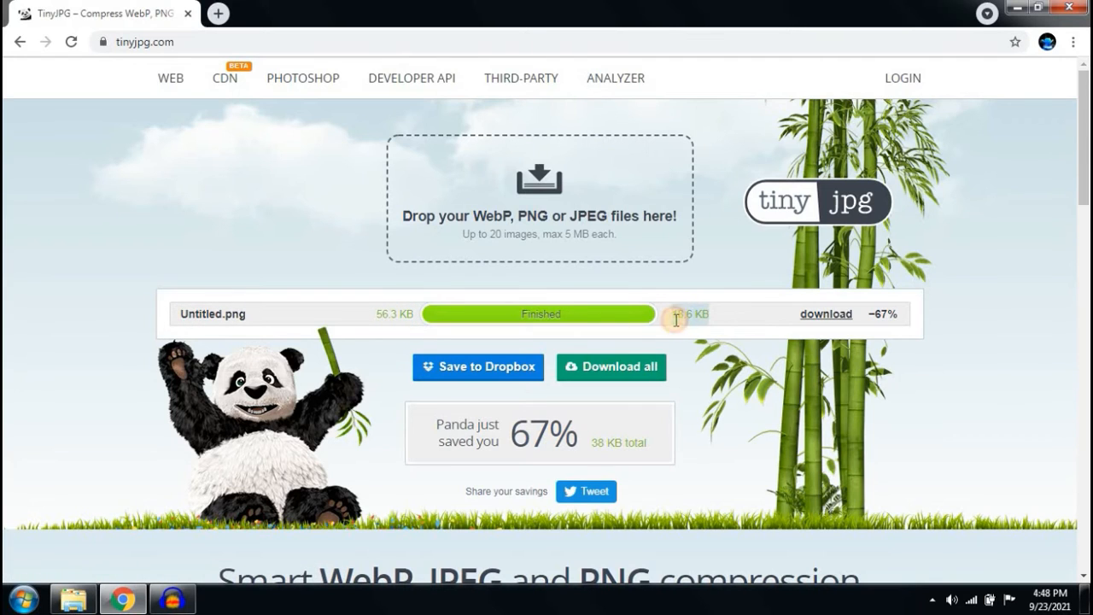
mouse_move(904, 317)
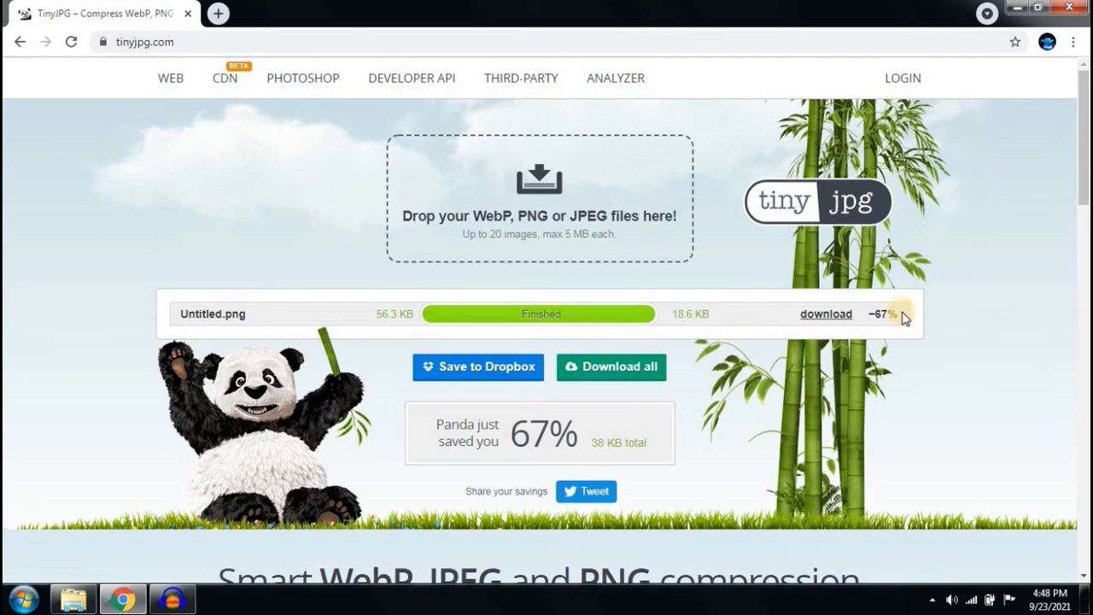
mouse_move(888, 314)
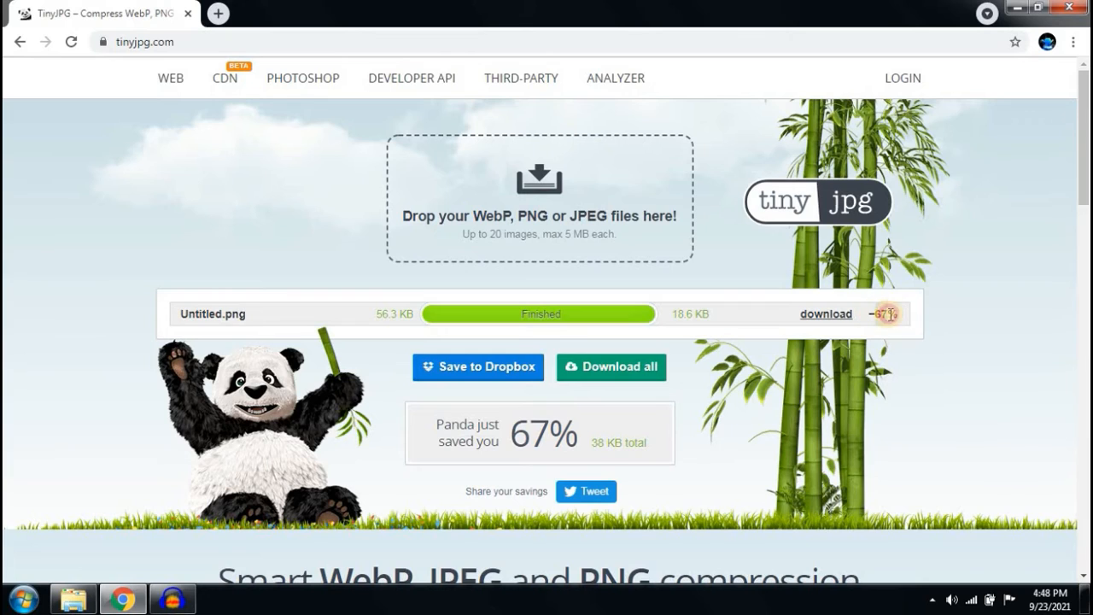
mouse_move(872, 355)
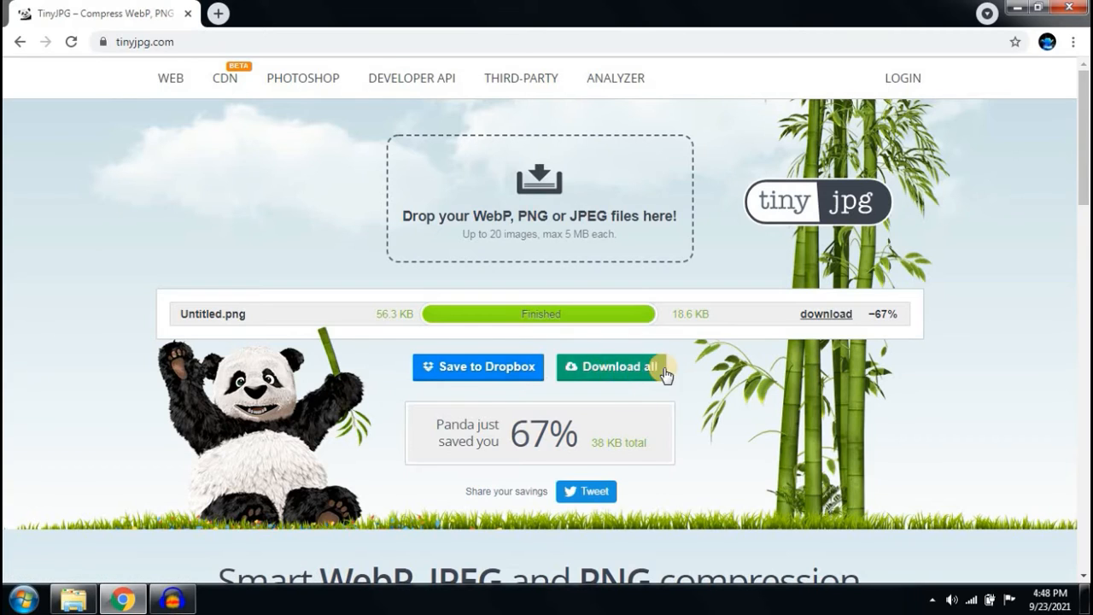
Step: Download the compressed Untitled.png as tinified.zip and close Chrome
left_click(610, 366)
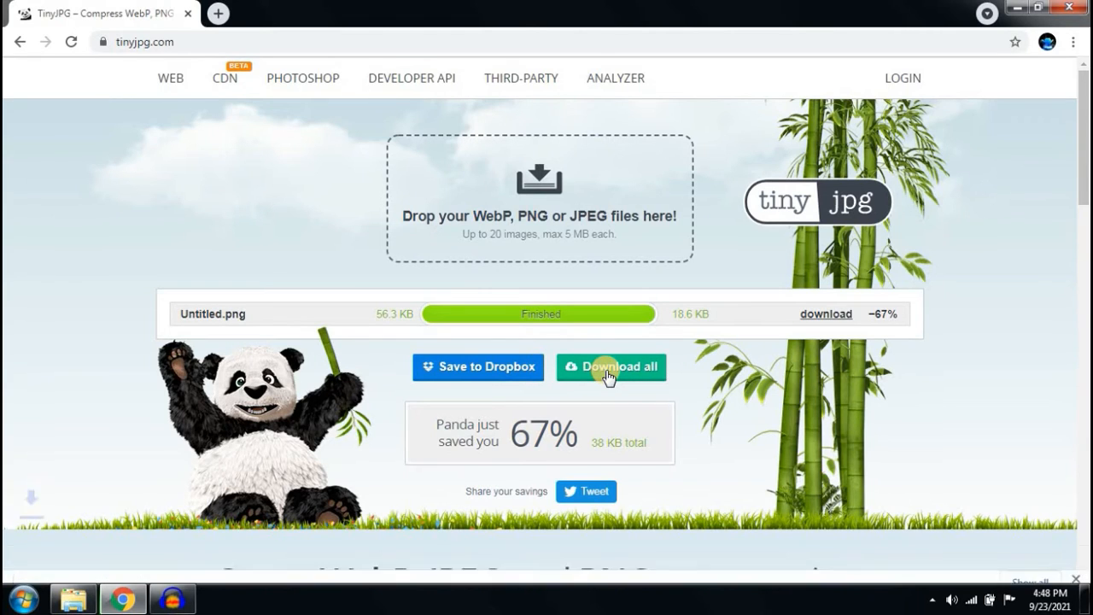
left_click(610, 366)
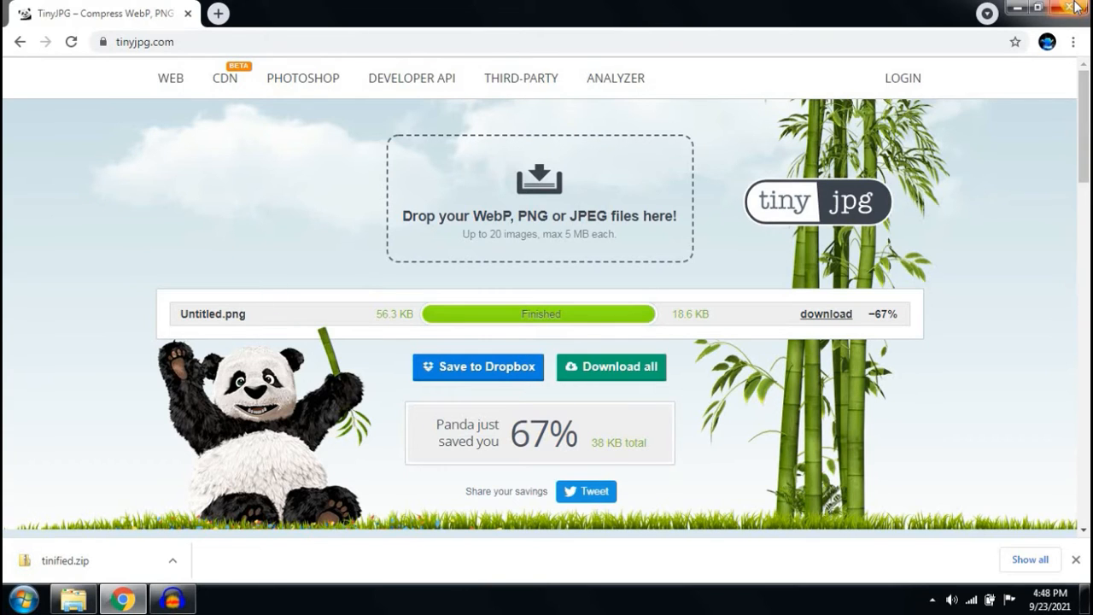
left_click(13, 600)
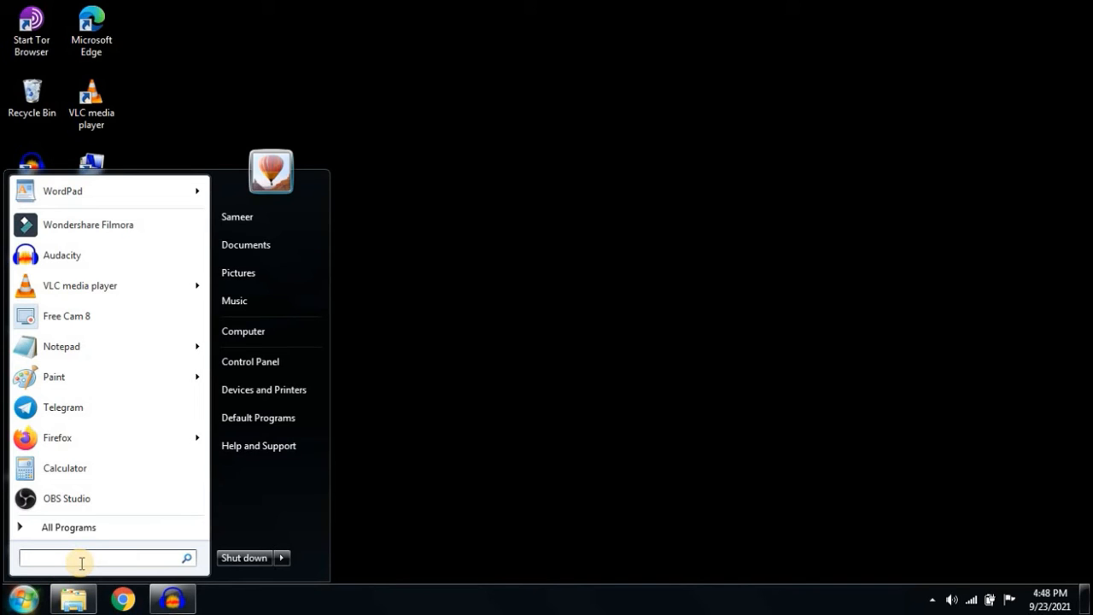
Step: Find the Downloads folder and extract tinified.zip there
type("dow")
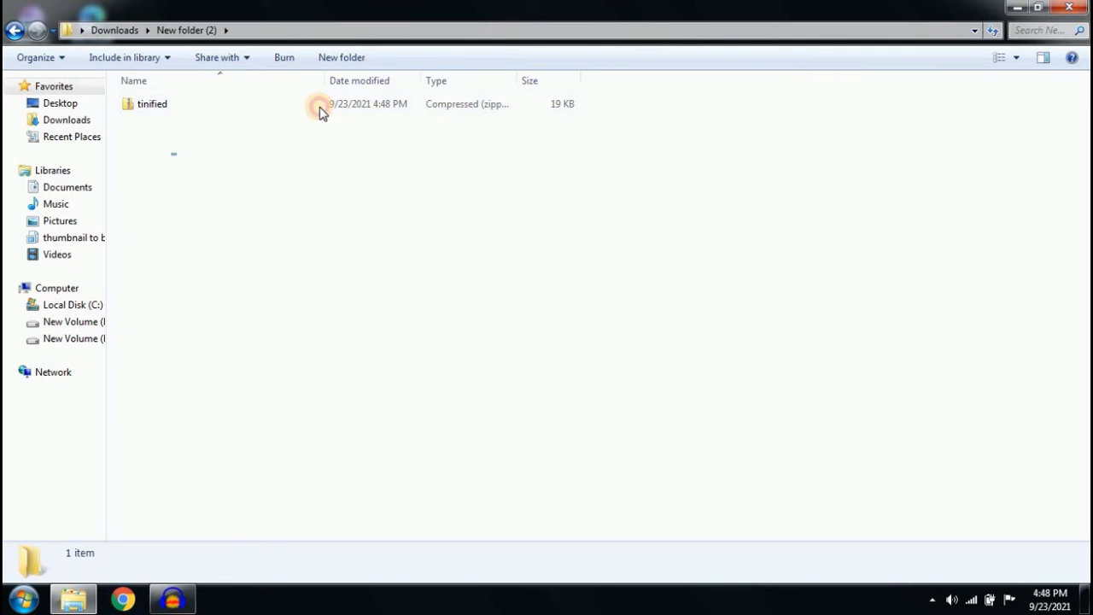
left_click(152, 104)
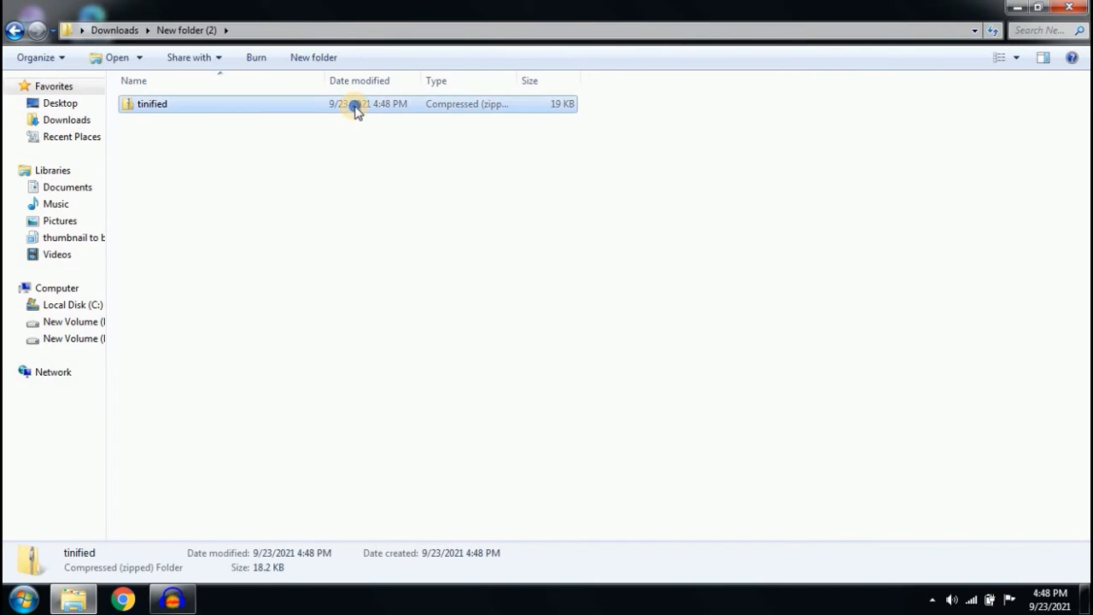
right_click(152, 103)
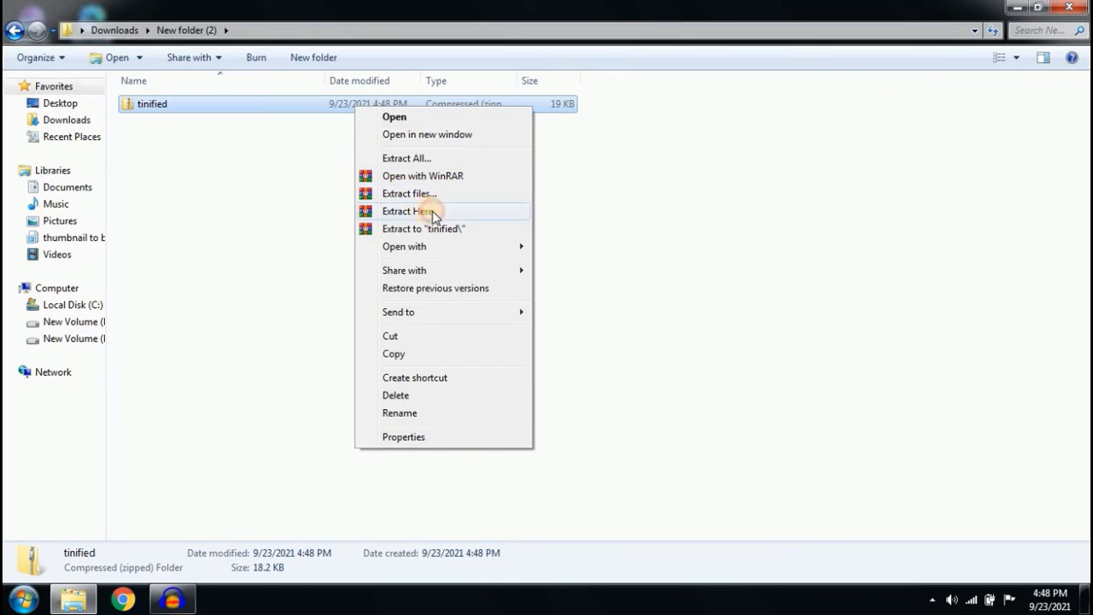
left_click(409, 211)
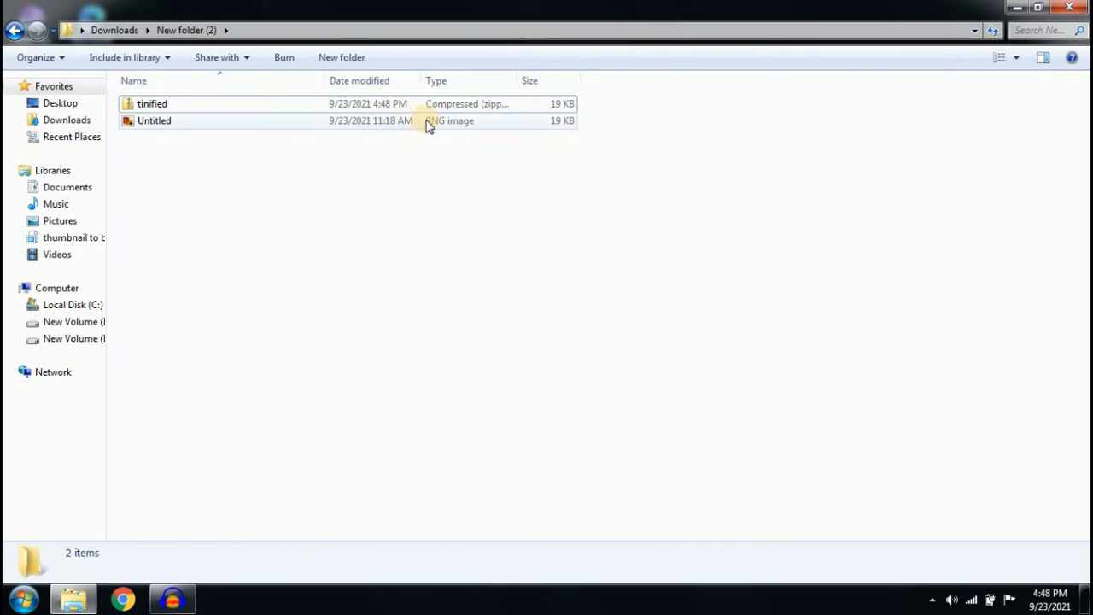
Step: Open the extracted Untitled image in a maximized Windows Photo Viewer
left_click(1029, 7)
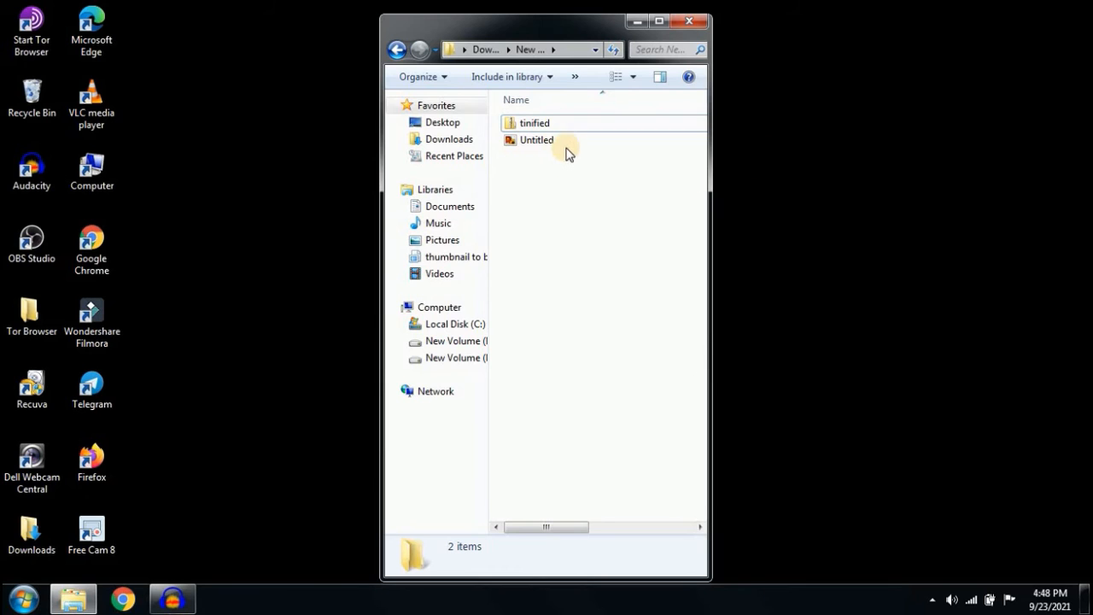
left_click(536, 140)
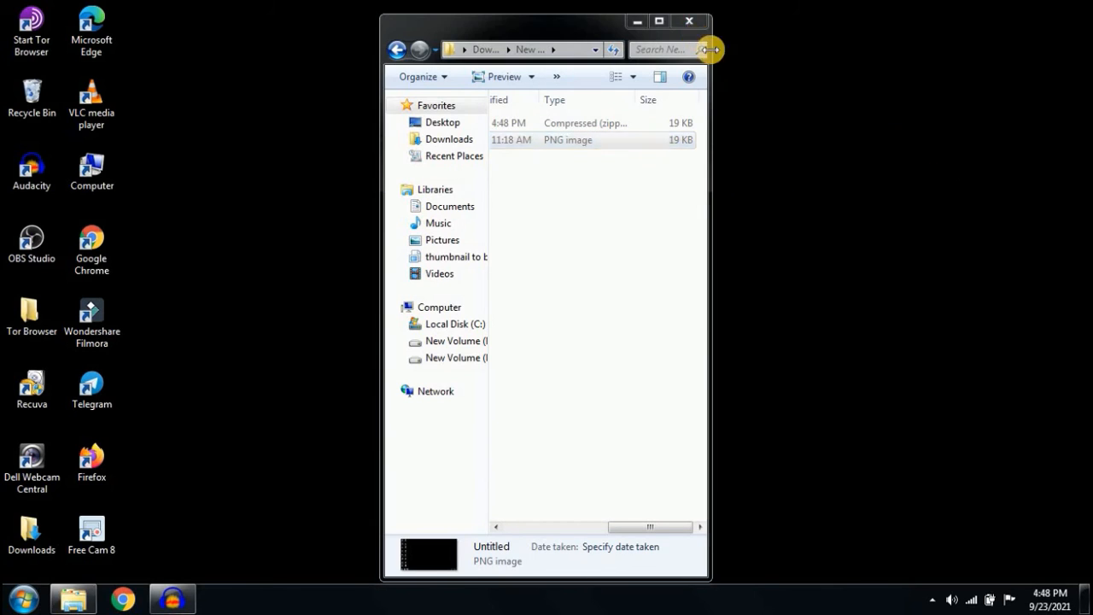
double_click(567, 139)
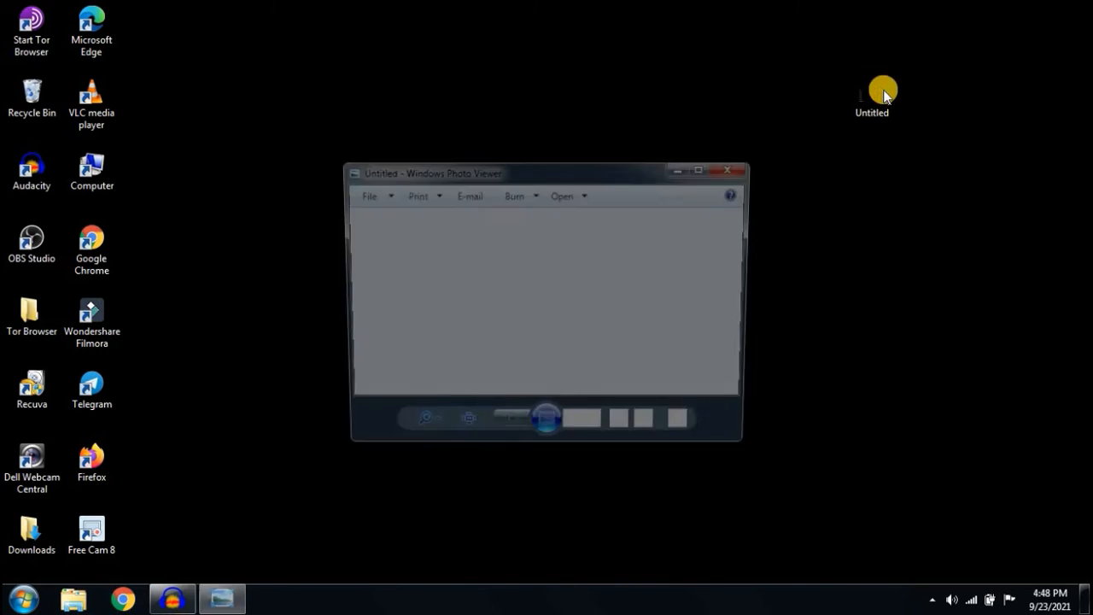
left_click(697, 170)
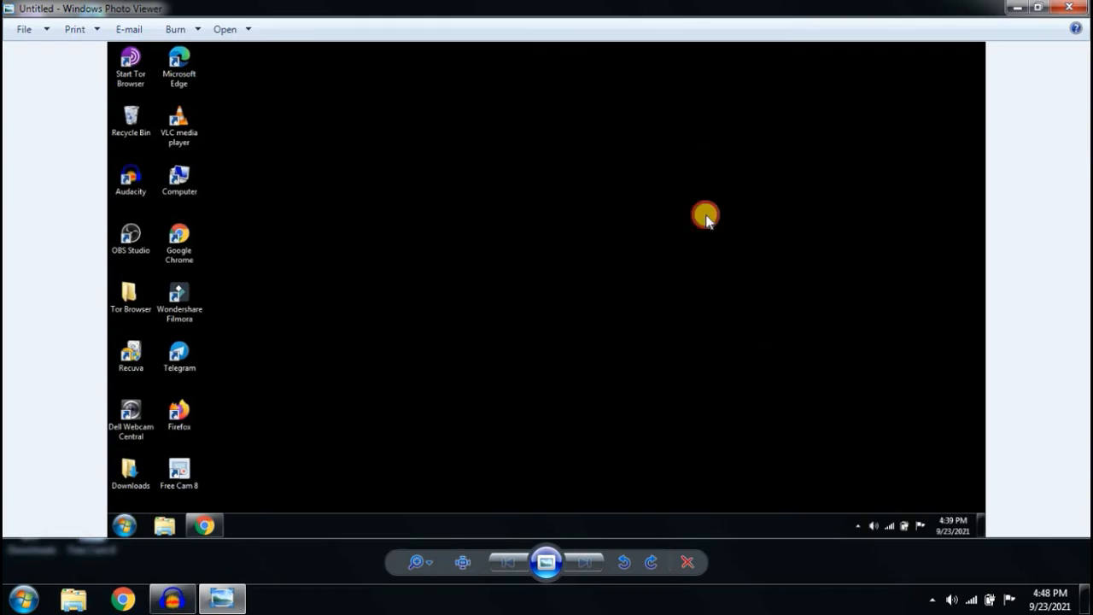